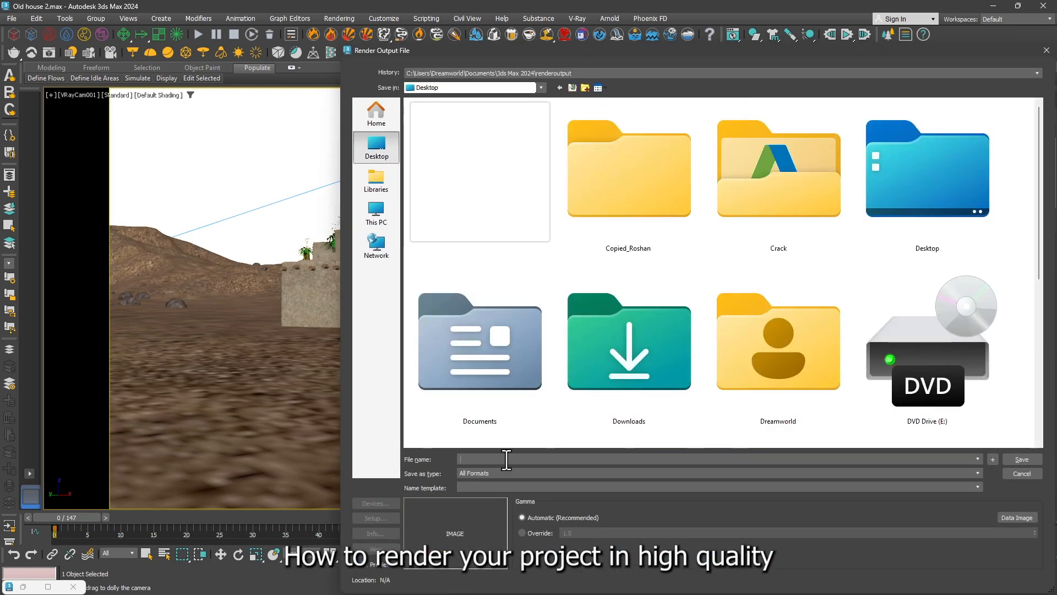
Save the render output as an AVI file to start rendering the animation in V-Ray.
left_click(1021, 459)
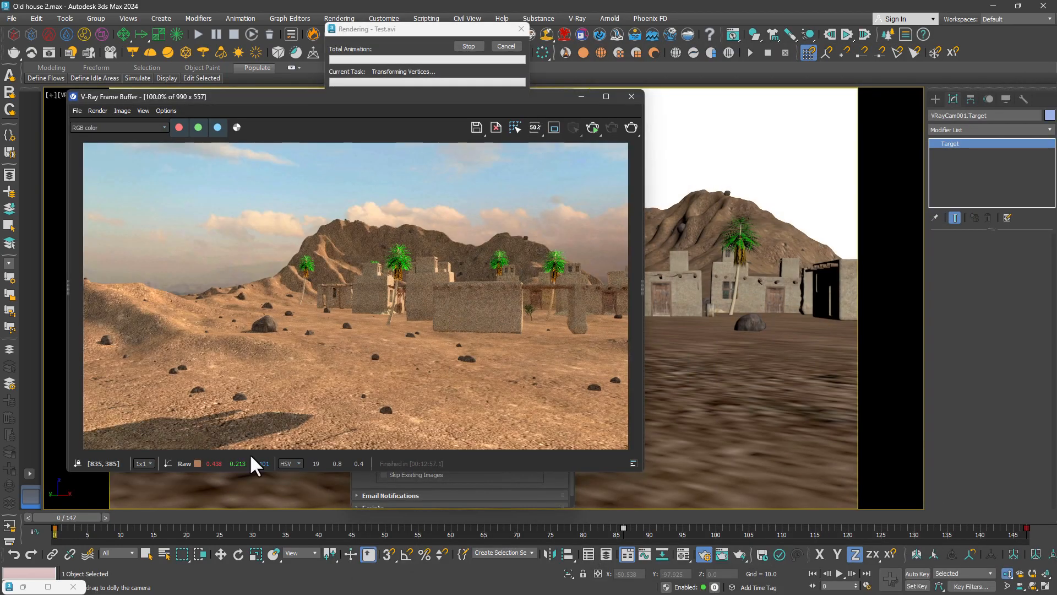